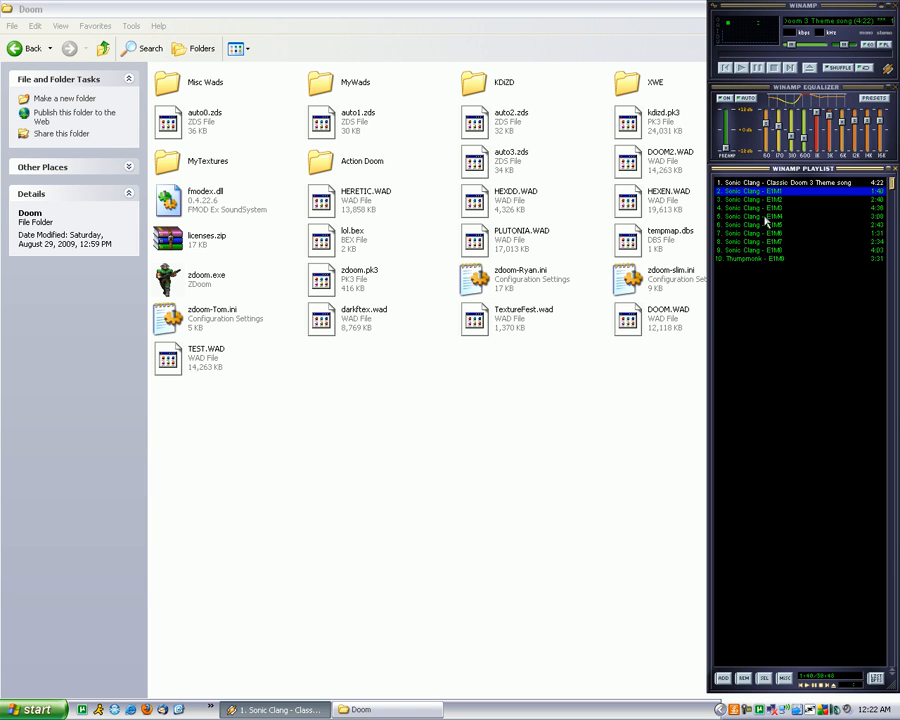
Play track 7, 'Sonic Clang - E1M6', from the Winamp playlist
{"action": "double_click", "coordinate": [775, 182]}
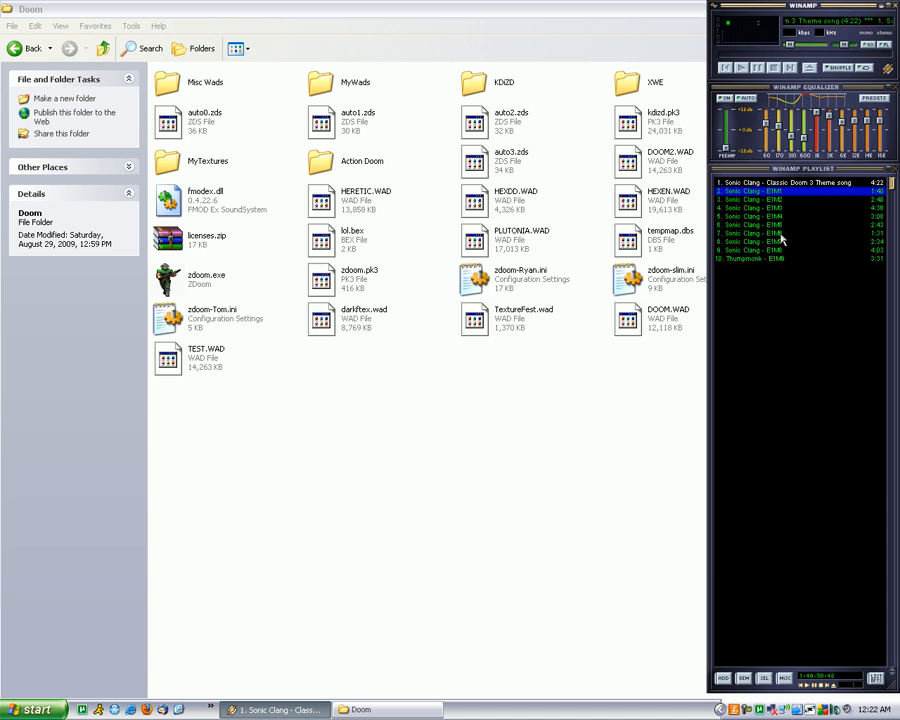
{"action": "double_click", "coordinate": [755, 233]}
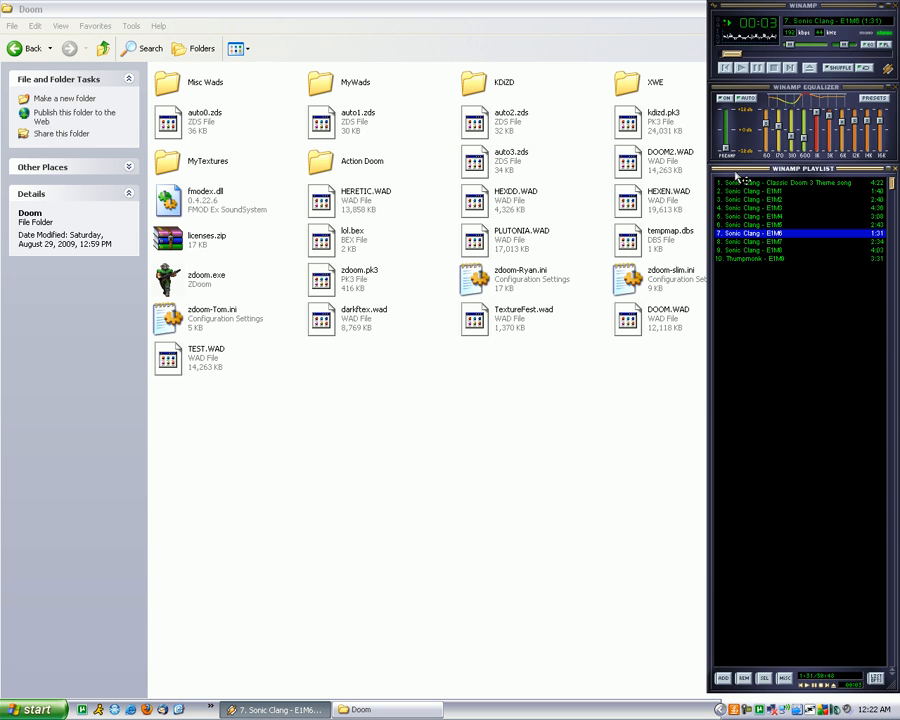
{"action": "mouse_move", "coordinate": [741, 200]}
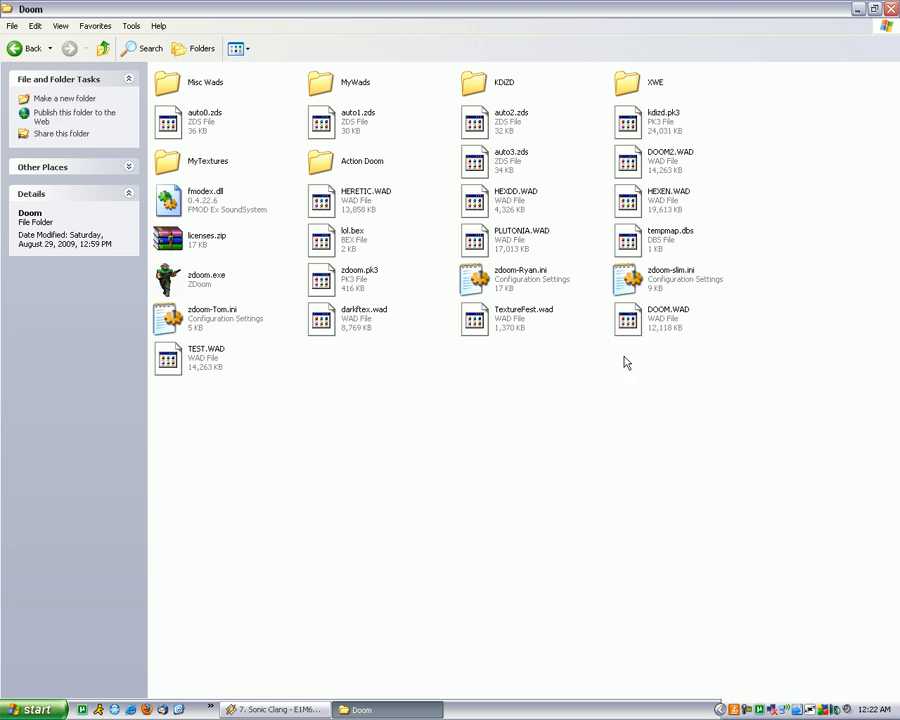
Create CDOOM_Music.WAD as a copy of DOOM.WAD and enter the XWE folder
{"action": "left_click", "coordinate": [667, 318]}
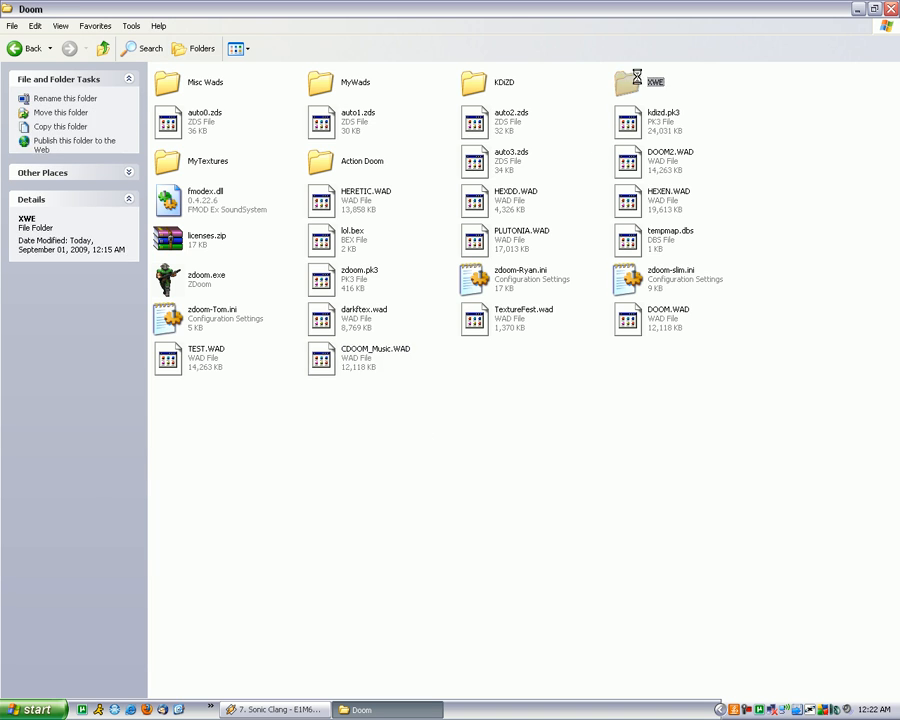
{"action": "double_click", "coordinate": [625, 75]}
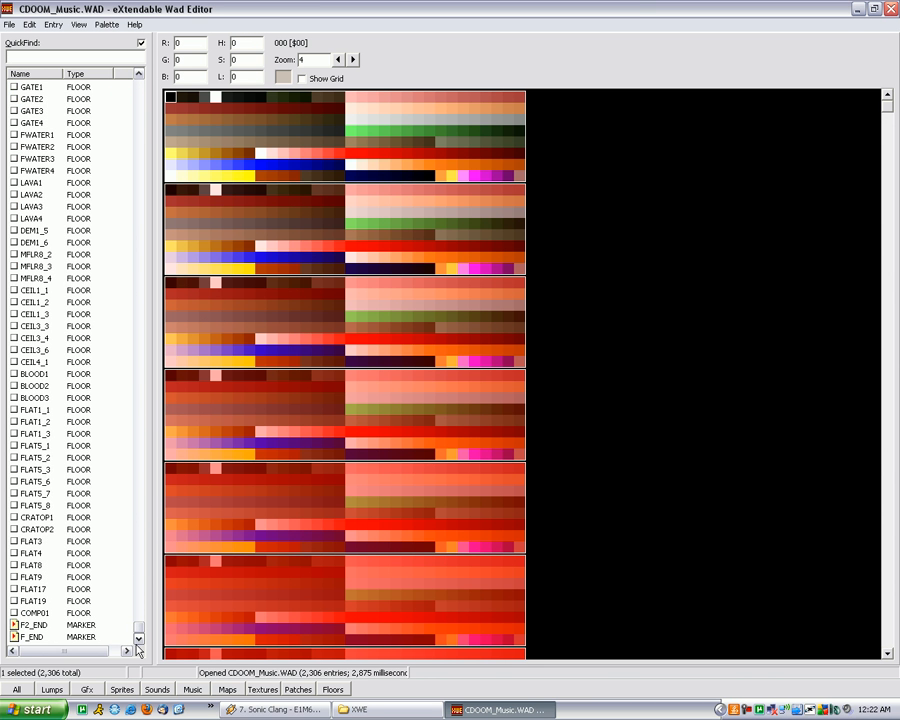
Filter to music lumps, select D_E1M1, and open the remix folder on drive F:
{"action": "left_click", "coordinate": [191, 689]}
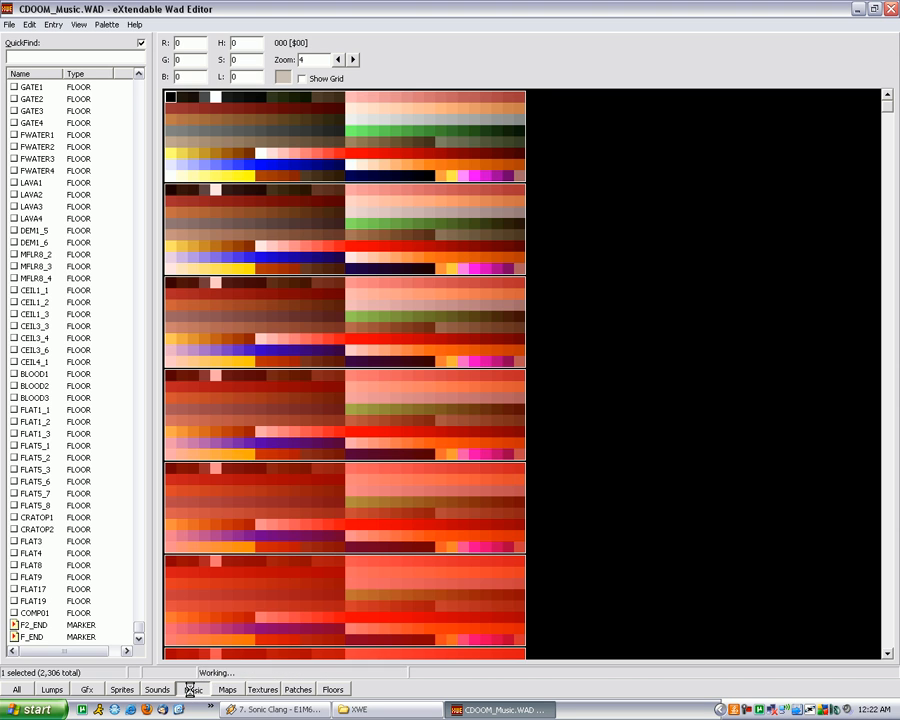
{"action": "left_click", "coordinate": [191, 688]}
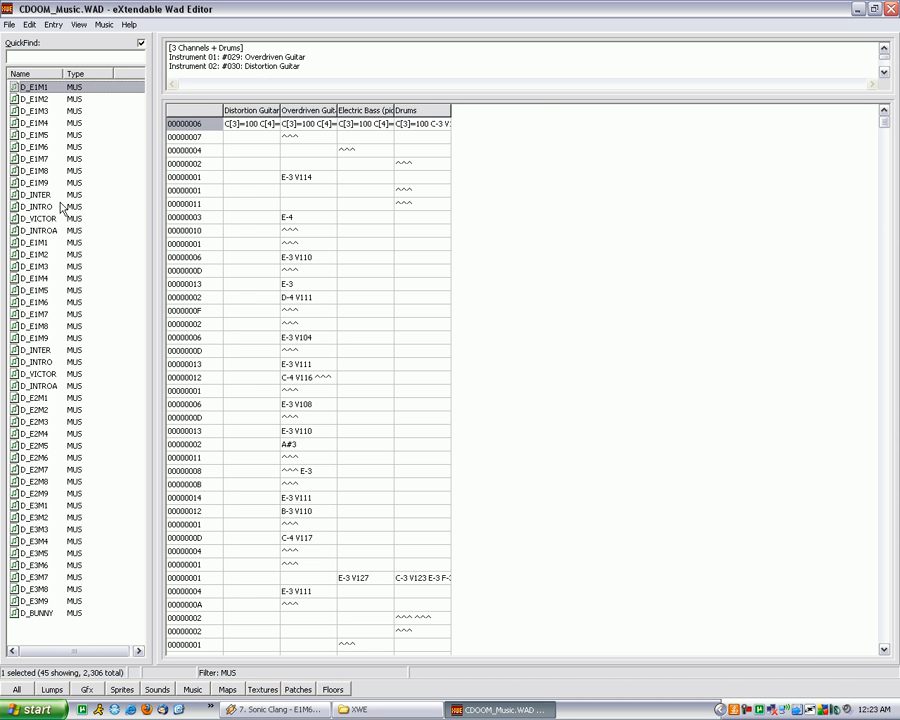
{"action": "left_click", "coordinate": [40, 248]}
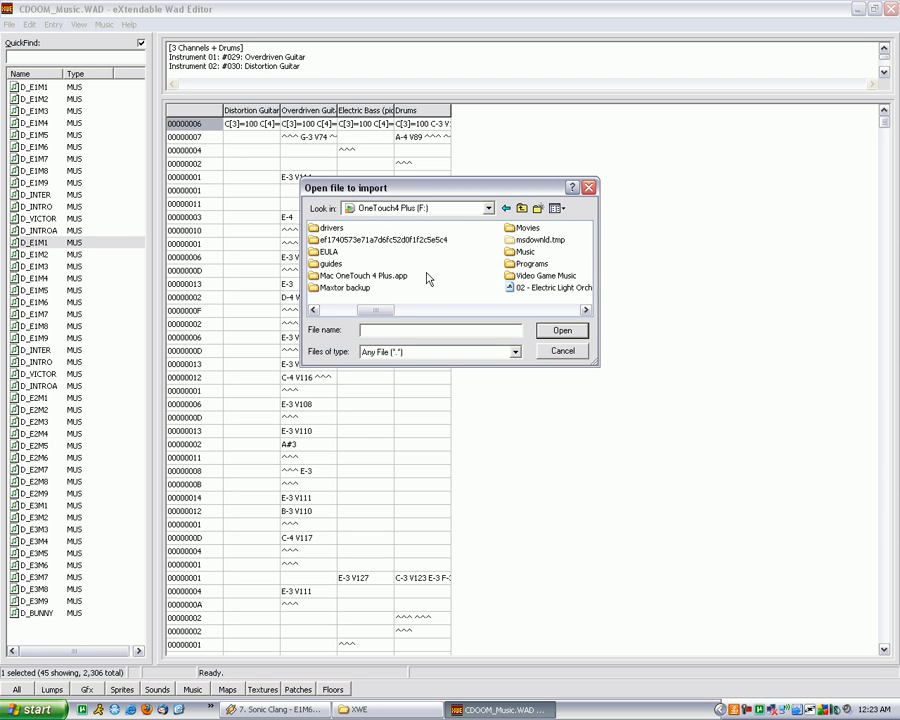
{"action": "double_click", "coordinate": [551, 275]}
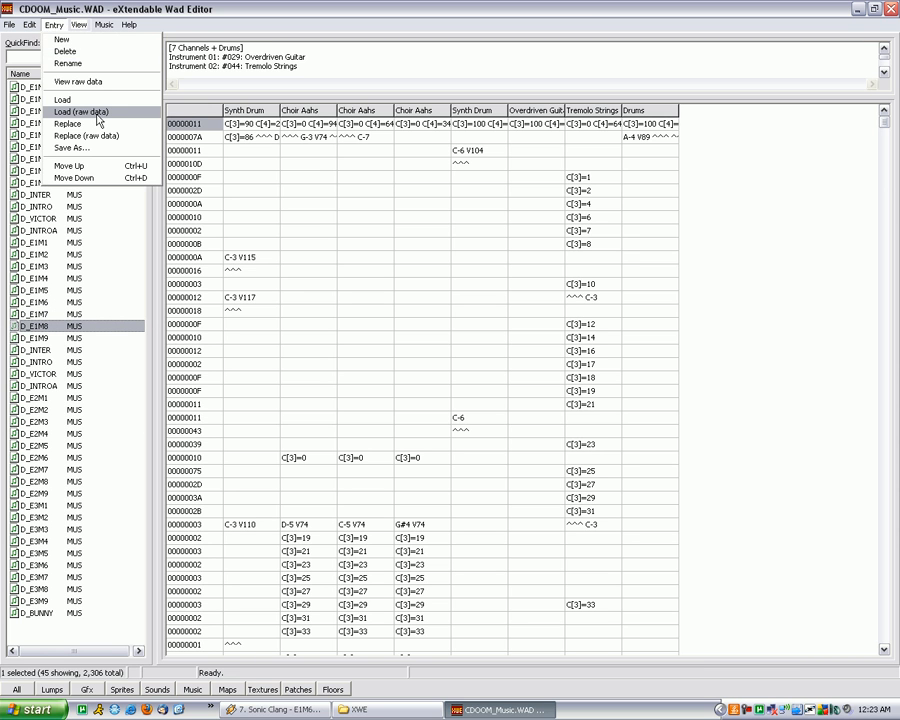
Load remixes into D_E1M8, D_E1M9 and D_INTRO, then save CDOOM_Music.WAD
{"action": "left_click", "coordinate": [84, 100]}
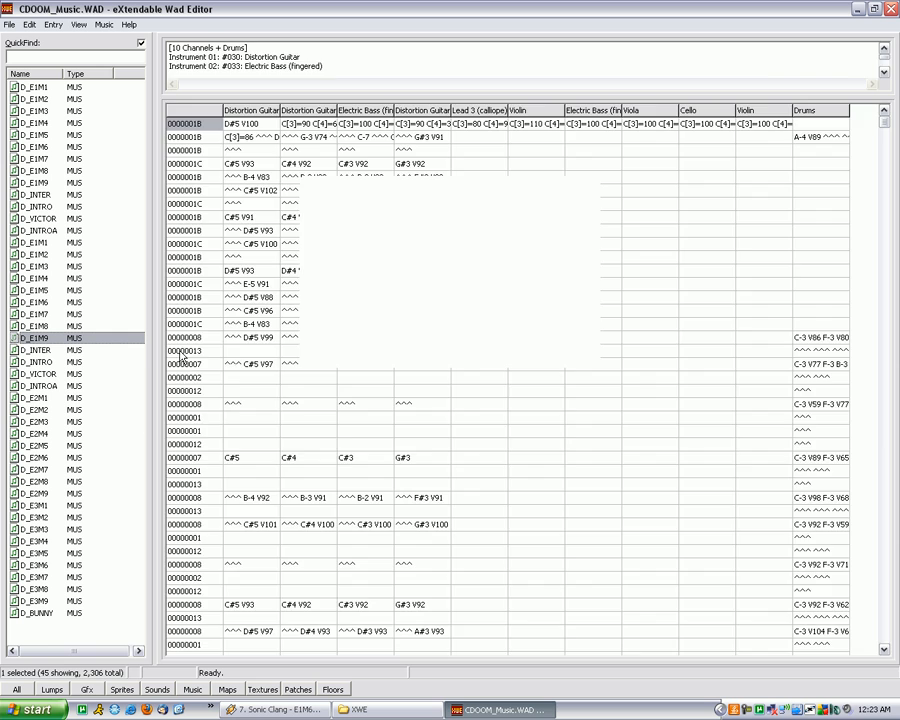
{"action": "left_click", "coordinate": [40, 362]}
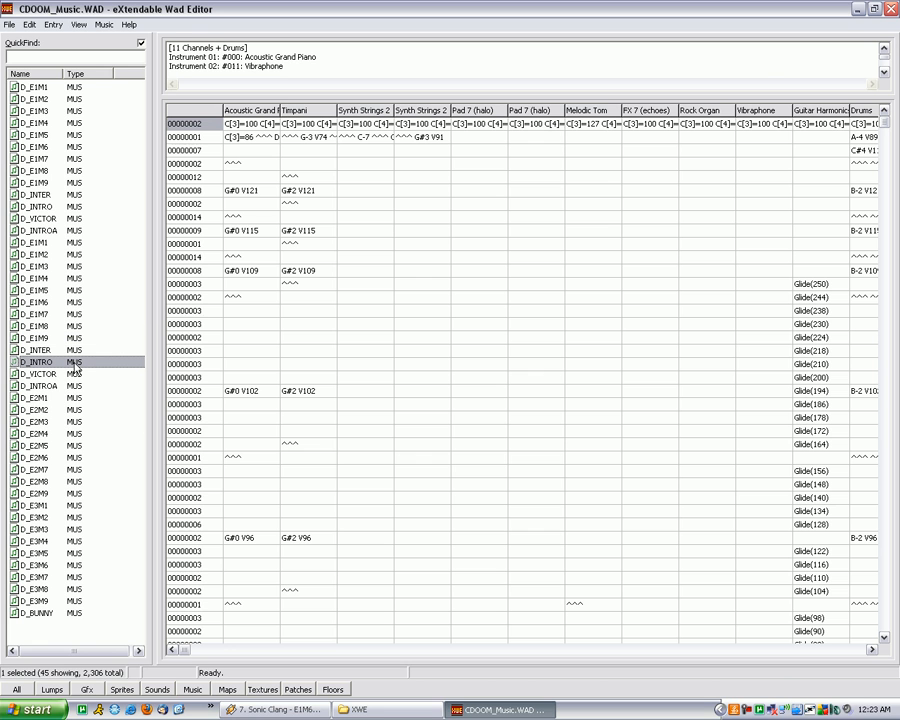
{"action": "left_click", "coordinate": [52, 24]}
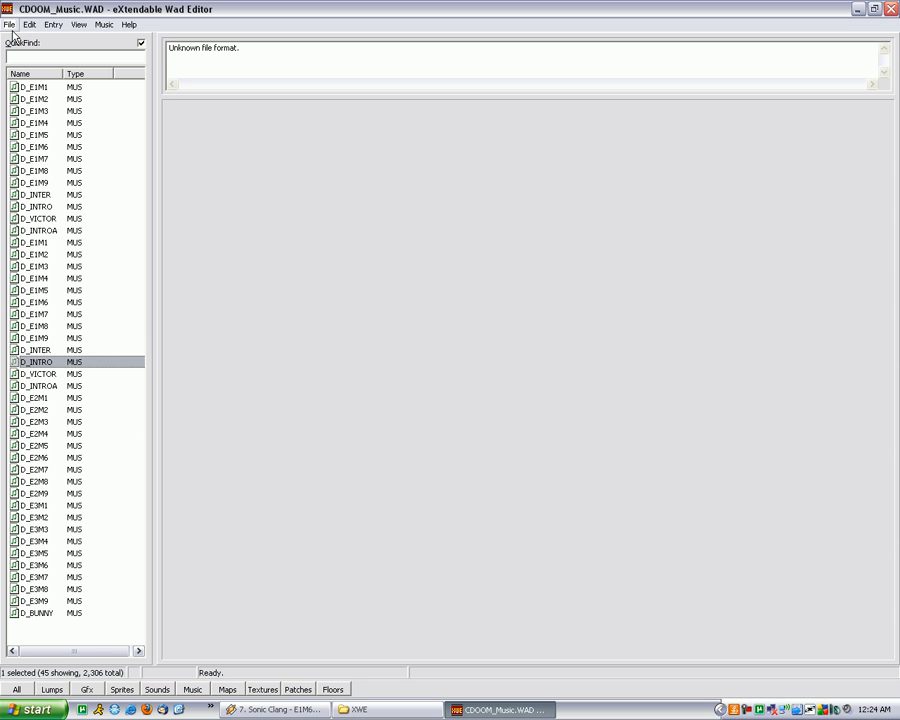
{"action": "left_click", "coordinate": [11, 24]}
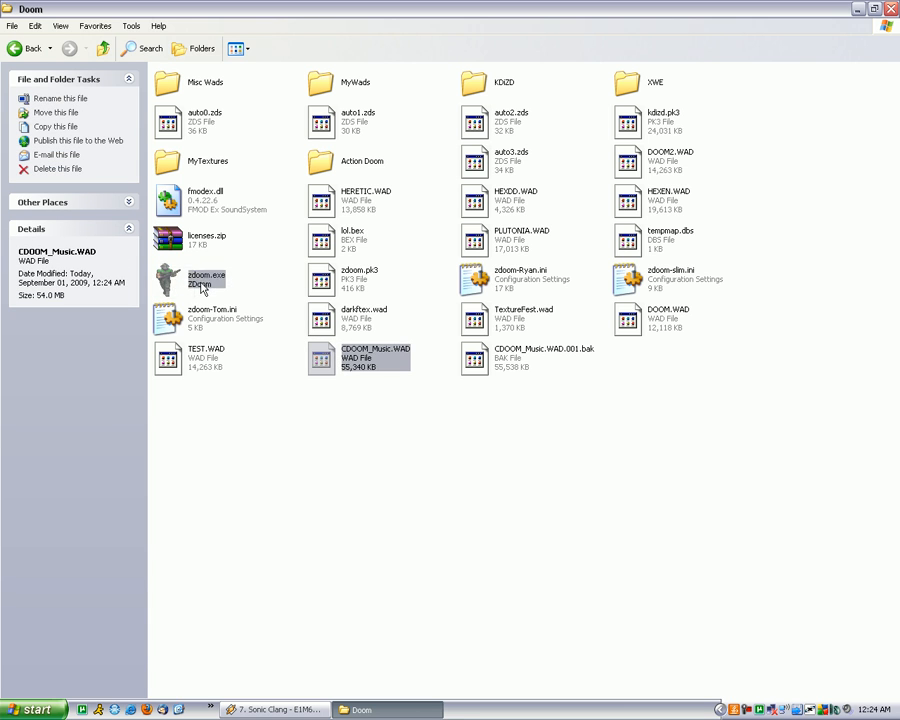
Launch ZDoom with CDOOM_Music.WAD, using The Ultimate DOOM (doom.wad) as IWAD
{"action": "double_click", "coordinate": [195, 276]}
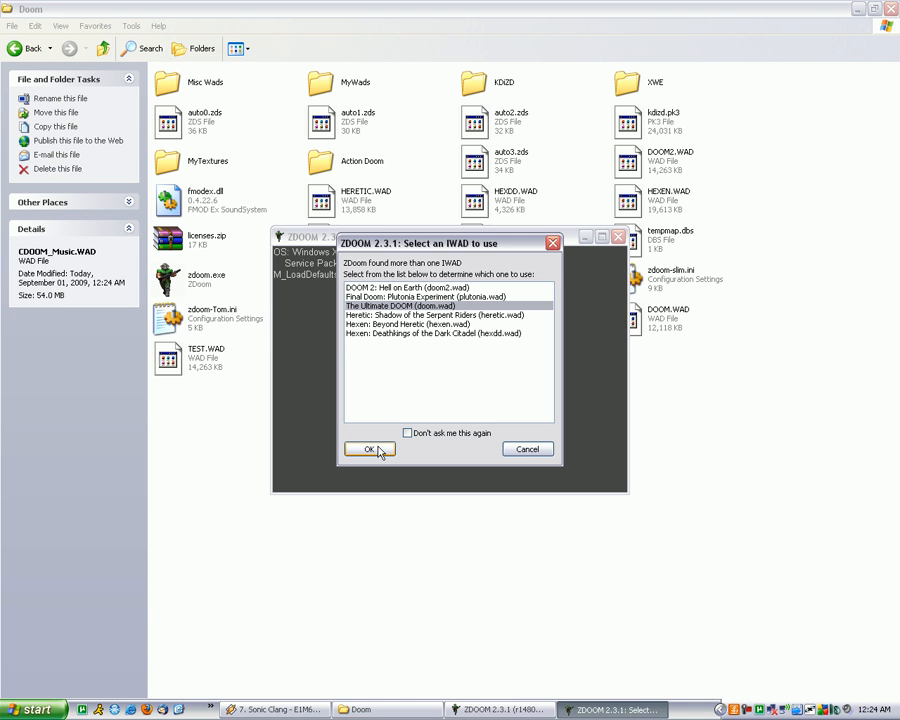
{"action": "left_click", "coordinate": [368, 449]}
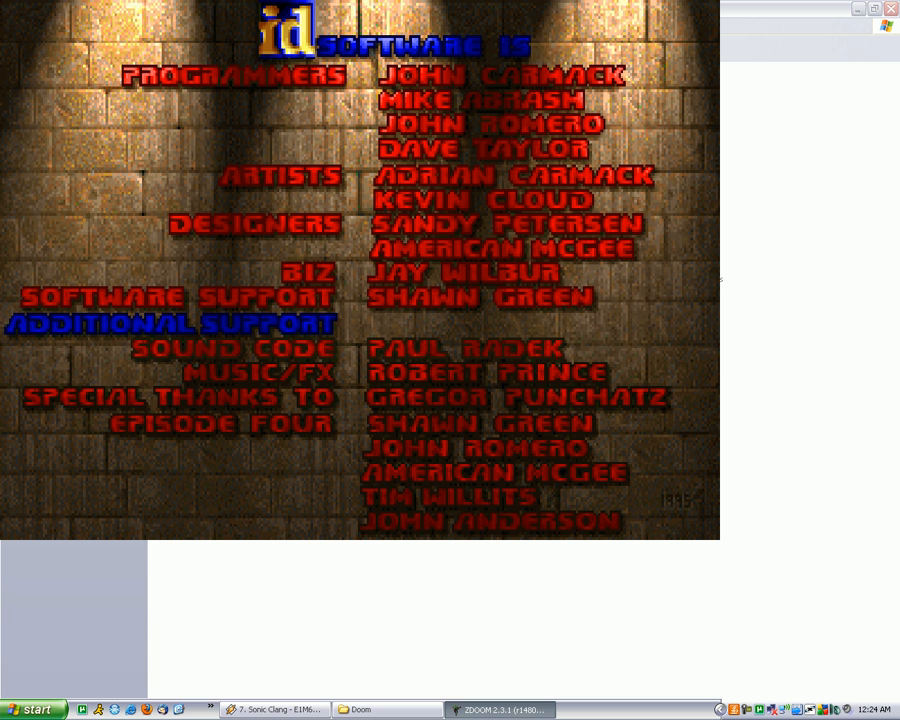
Bring up ZDoom's main menu and choose a menu option
{"action": "key", "text": "Escape"}
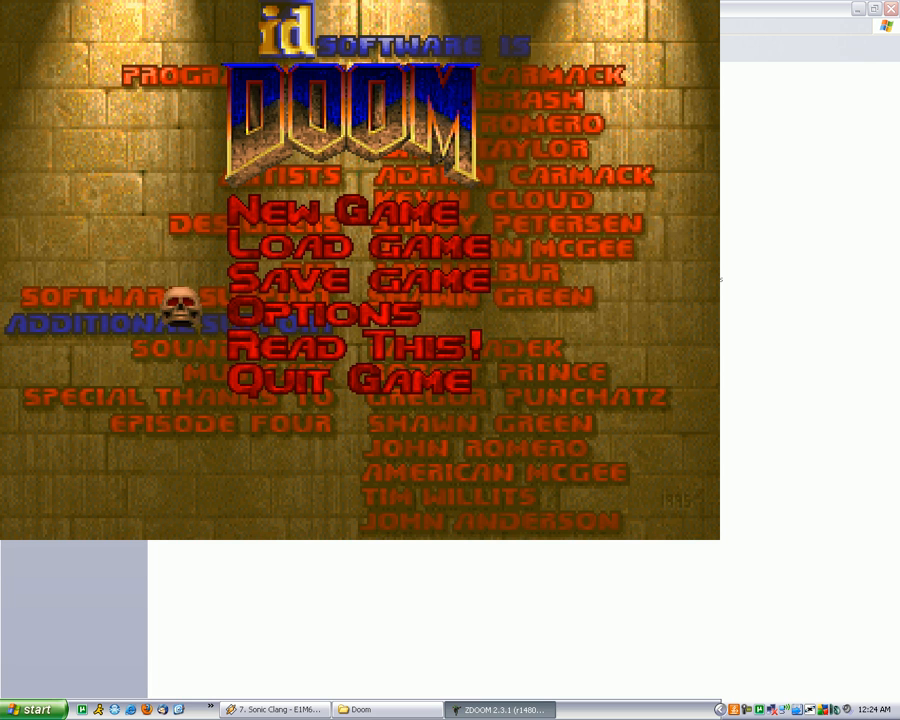
{"action": "left_click", "coordinate": [338, 215]}
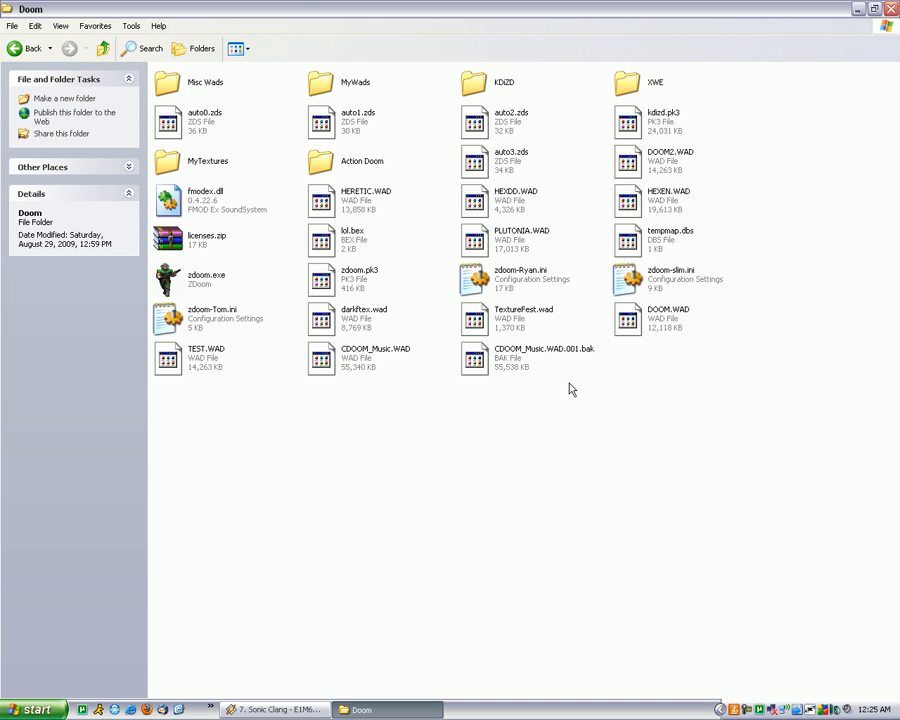
{"action": "mouse_move", "coordinate": [573, 384]}
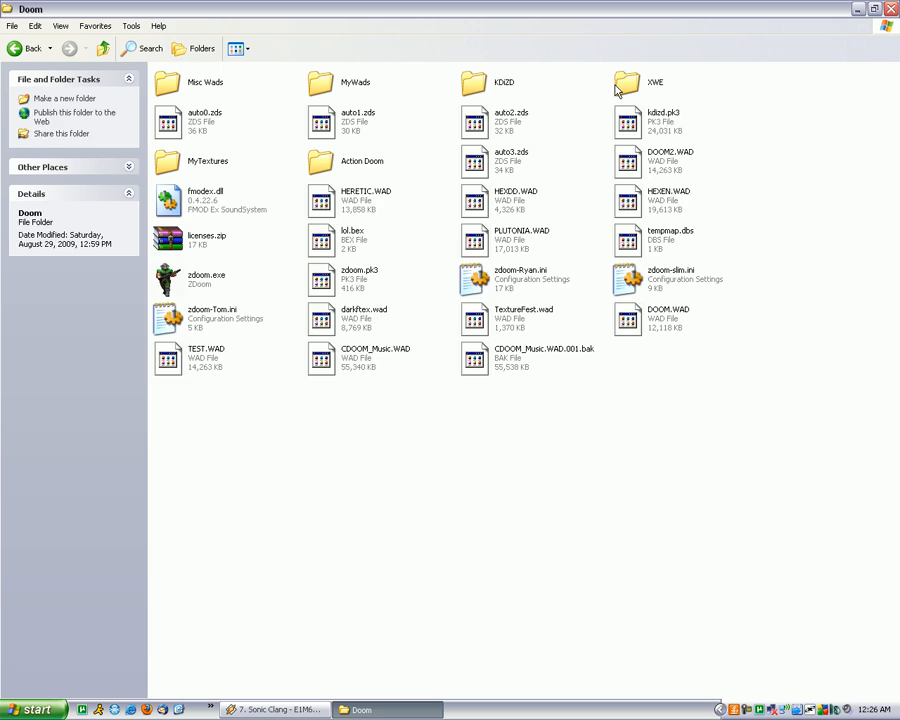
{"action": "double_click", "coordinate": [641, 72]}
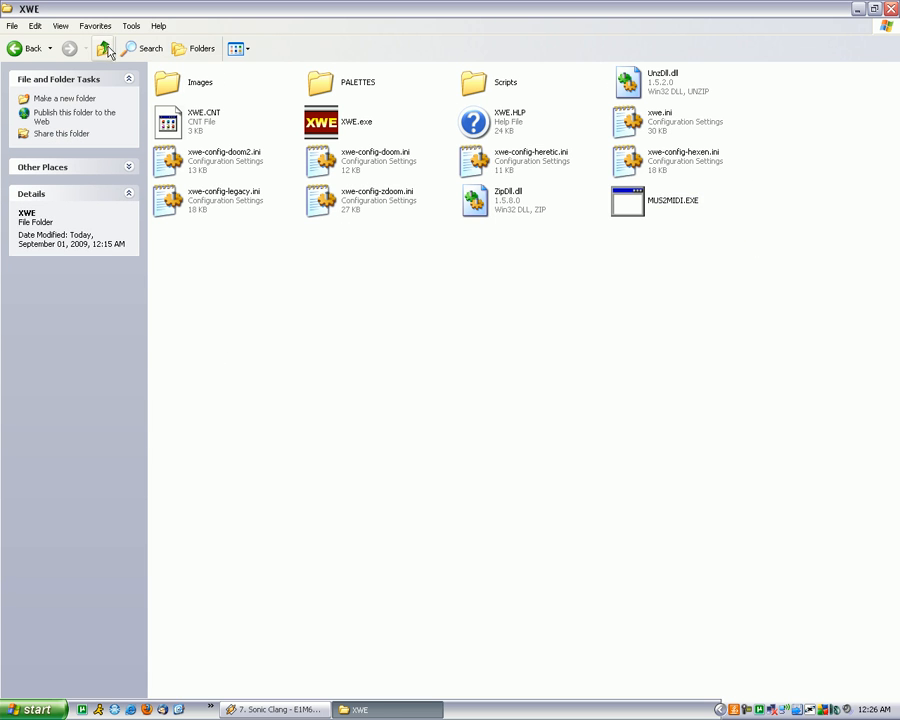
{"action": "left_click", "coordinate": [102, 50]}
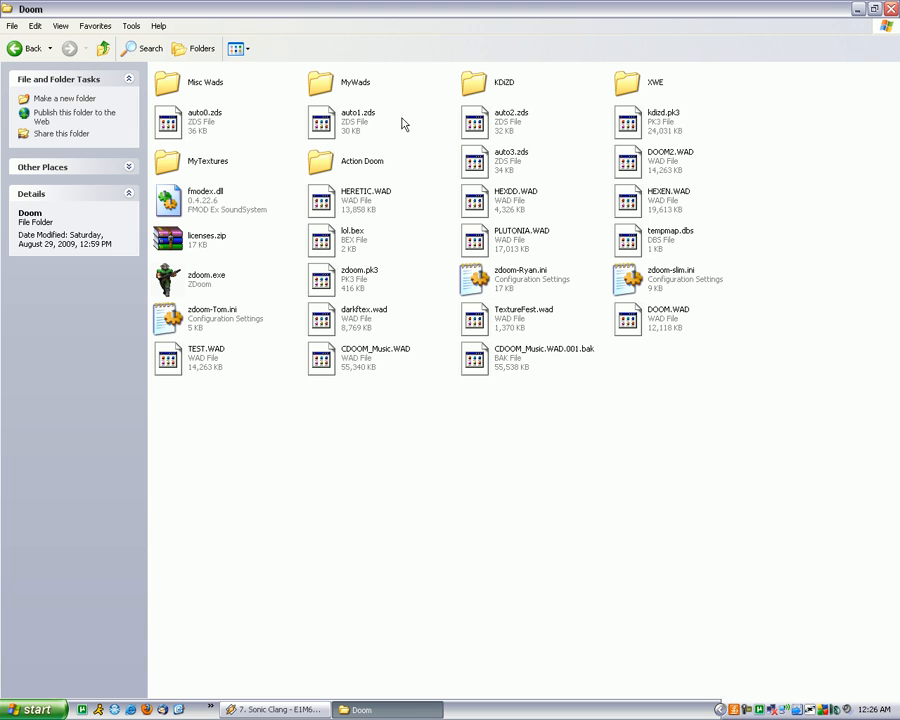
{"action": "left_click", "coordinate": [203, 280]}
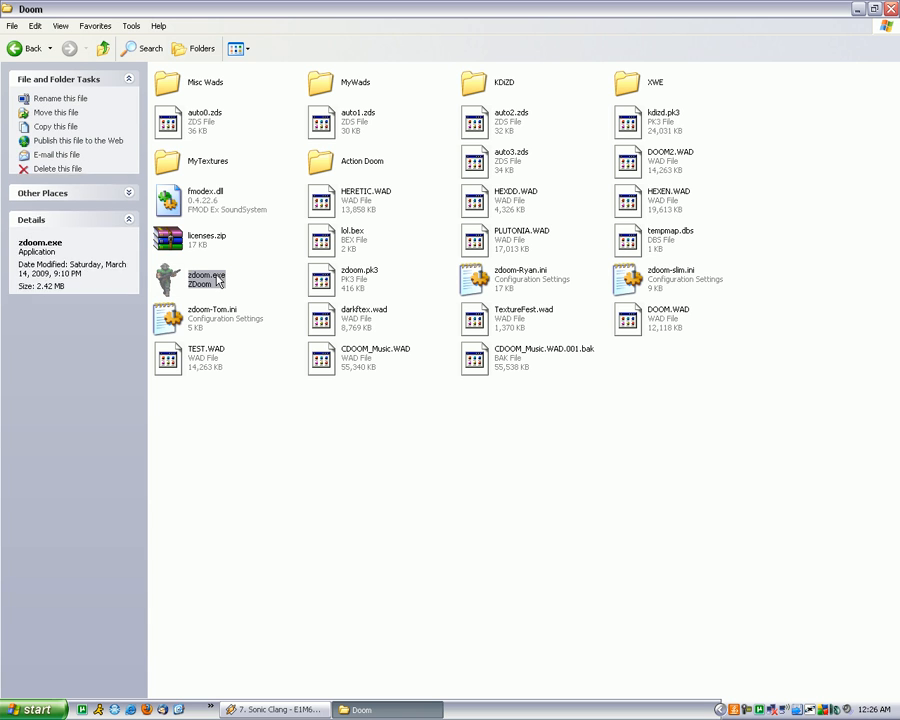
{"action": "left_click", "coordinate": [461, 417]}
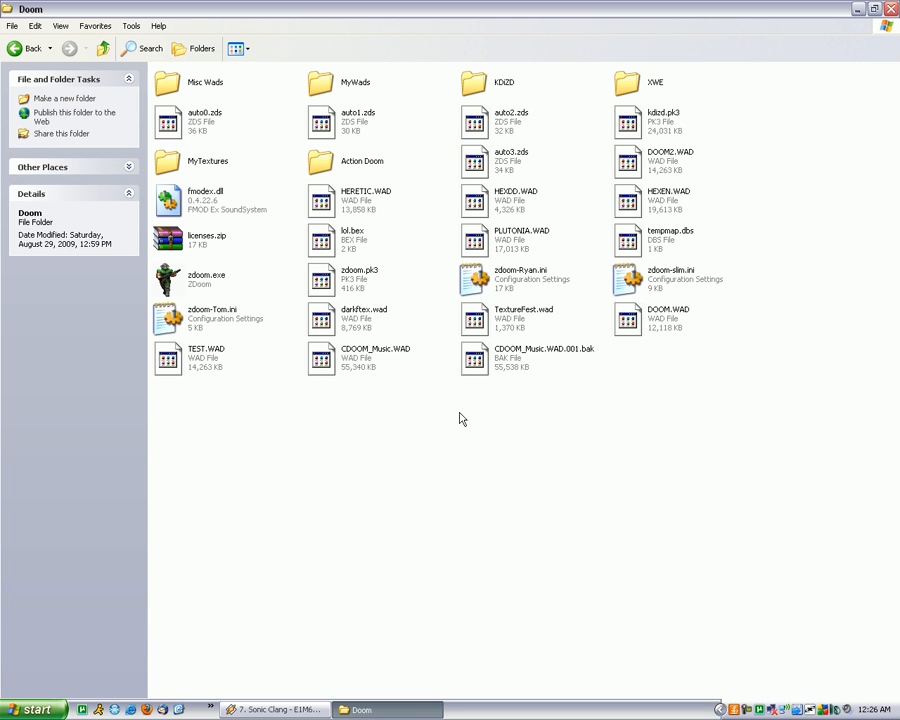